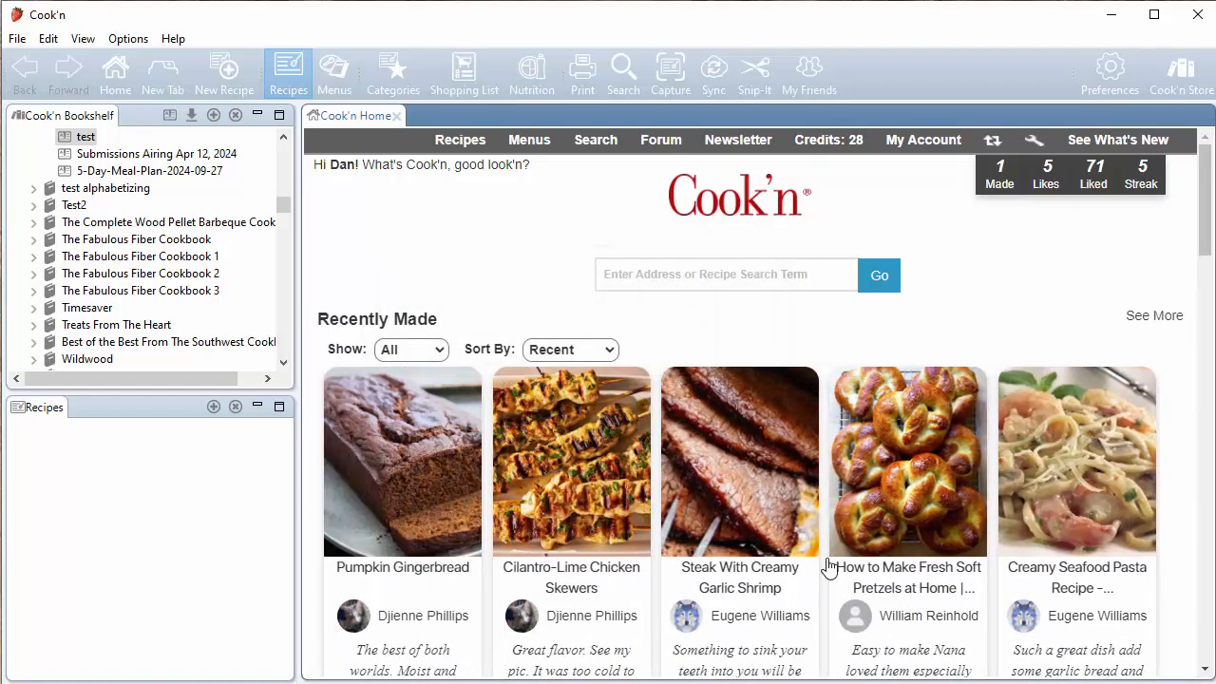
pyautogui.moveTo(843, 359)
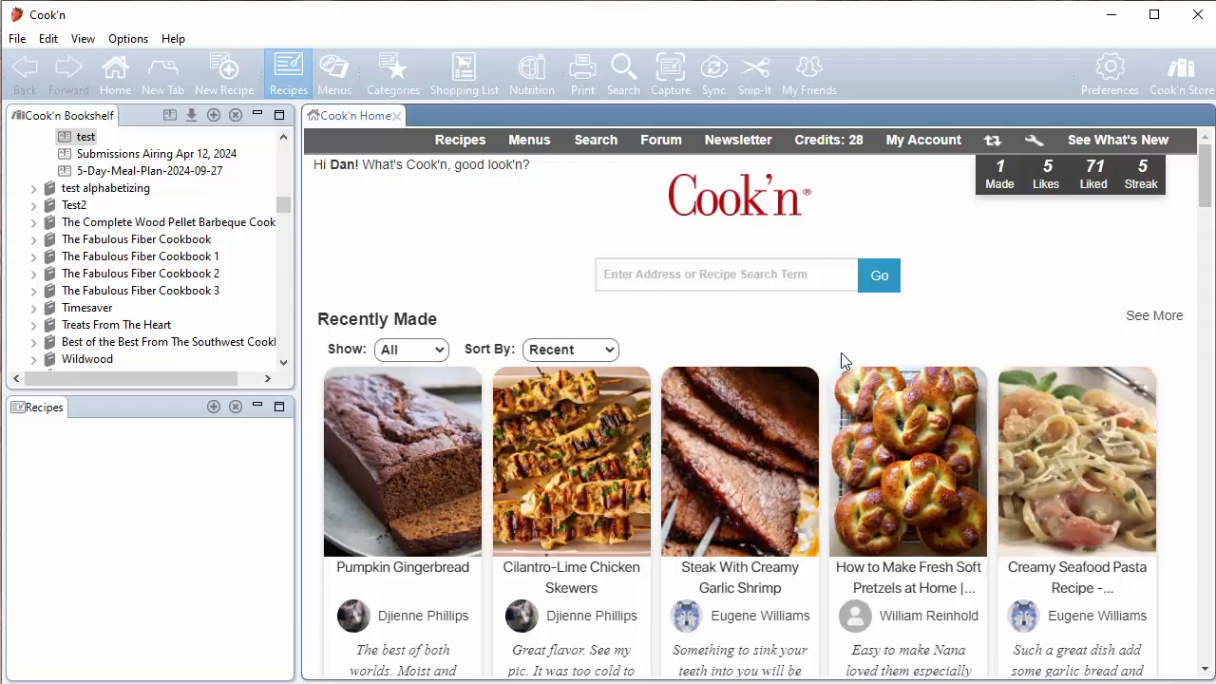
# Start Snip-It beside the blank new recipe and load the scanned Tortilla Soup page as source
pyautogui.scroll(-3)
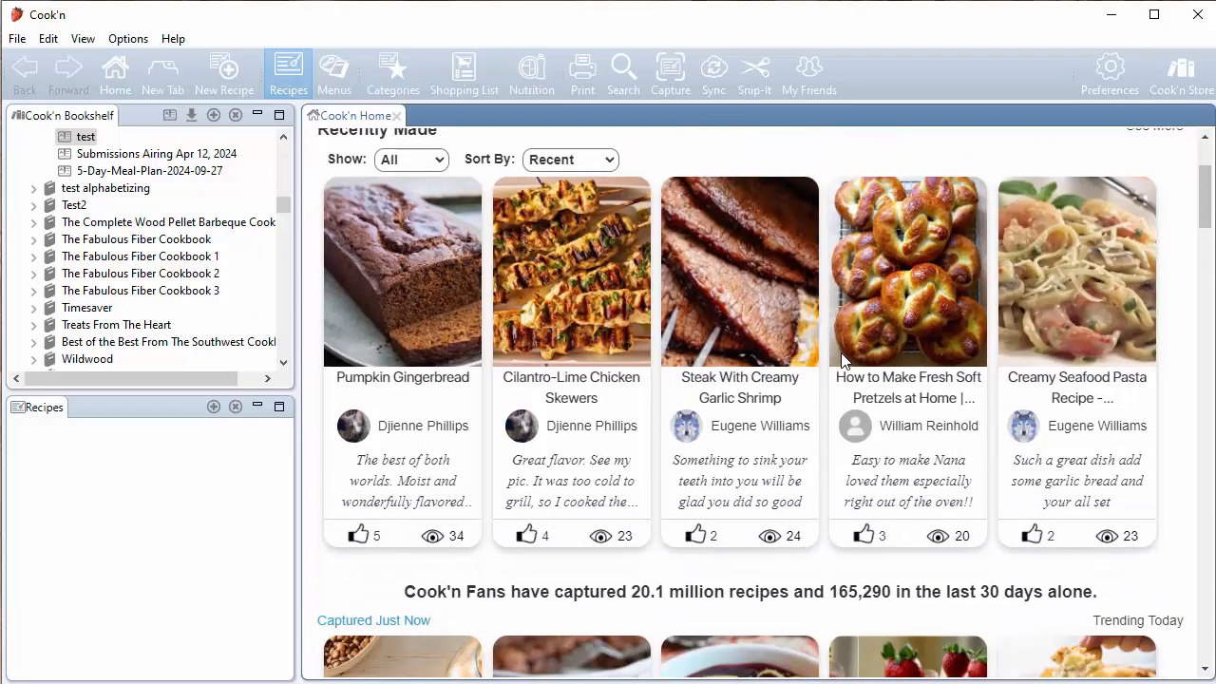
pyautogui.scroll(-3)
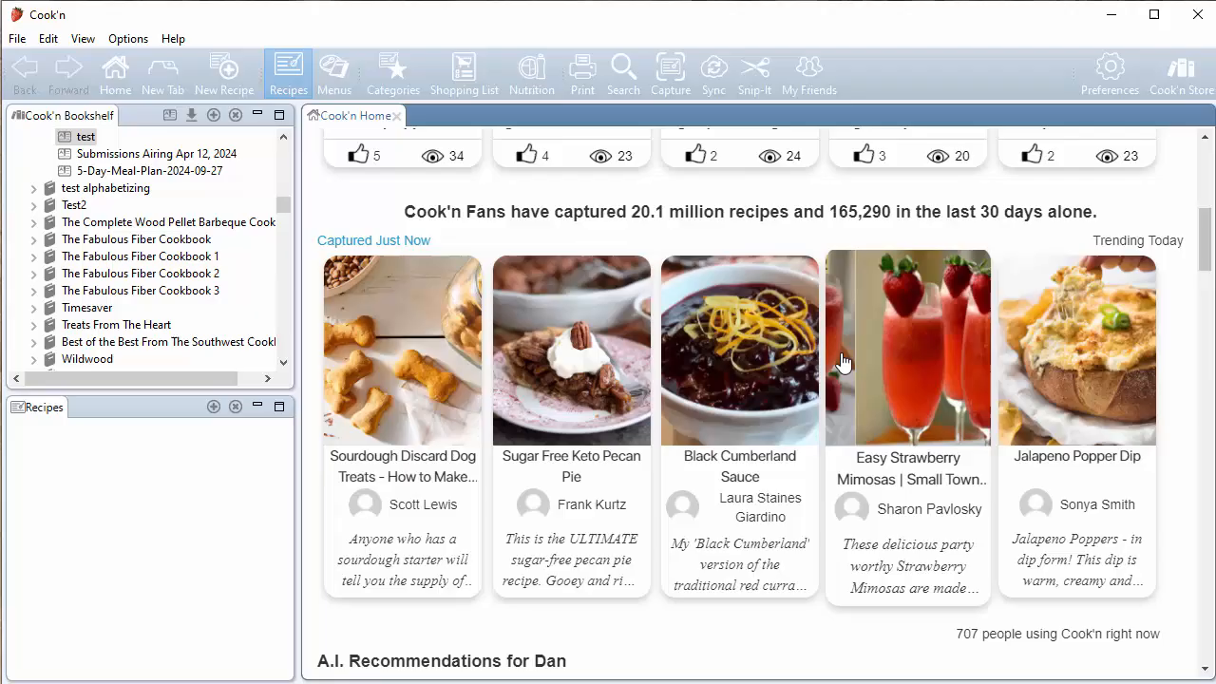
pyautogui.scroll(-3)
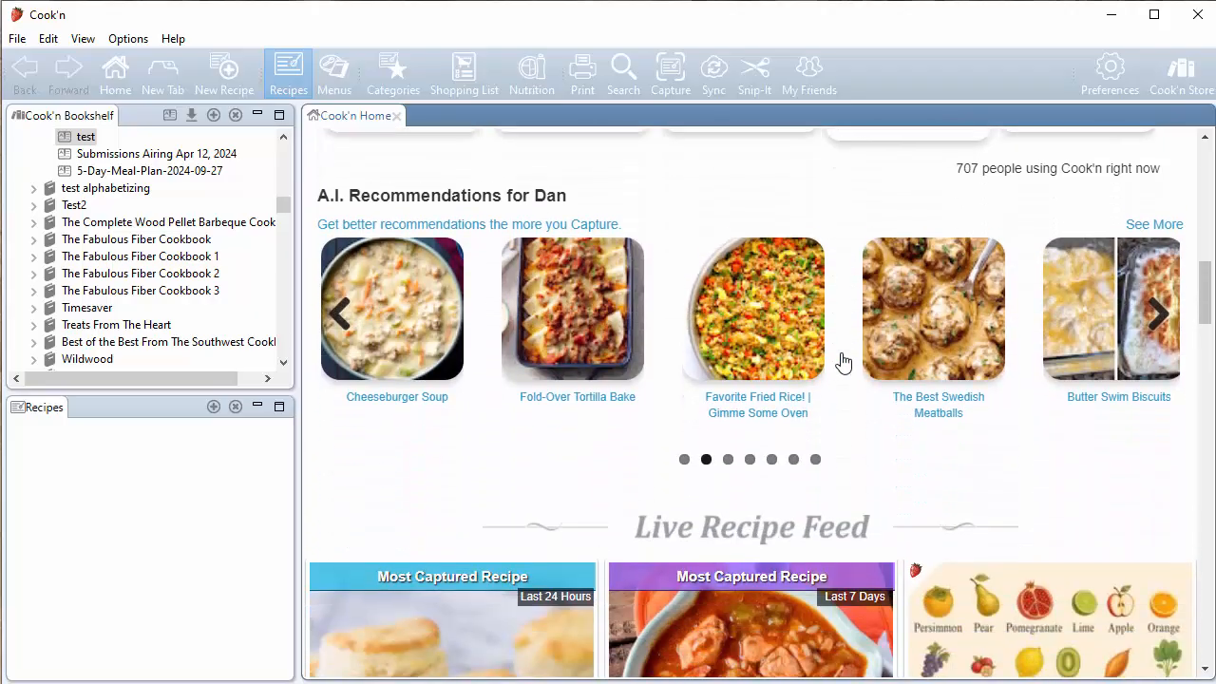
pyautogui.scroll(-3)
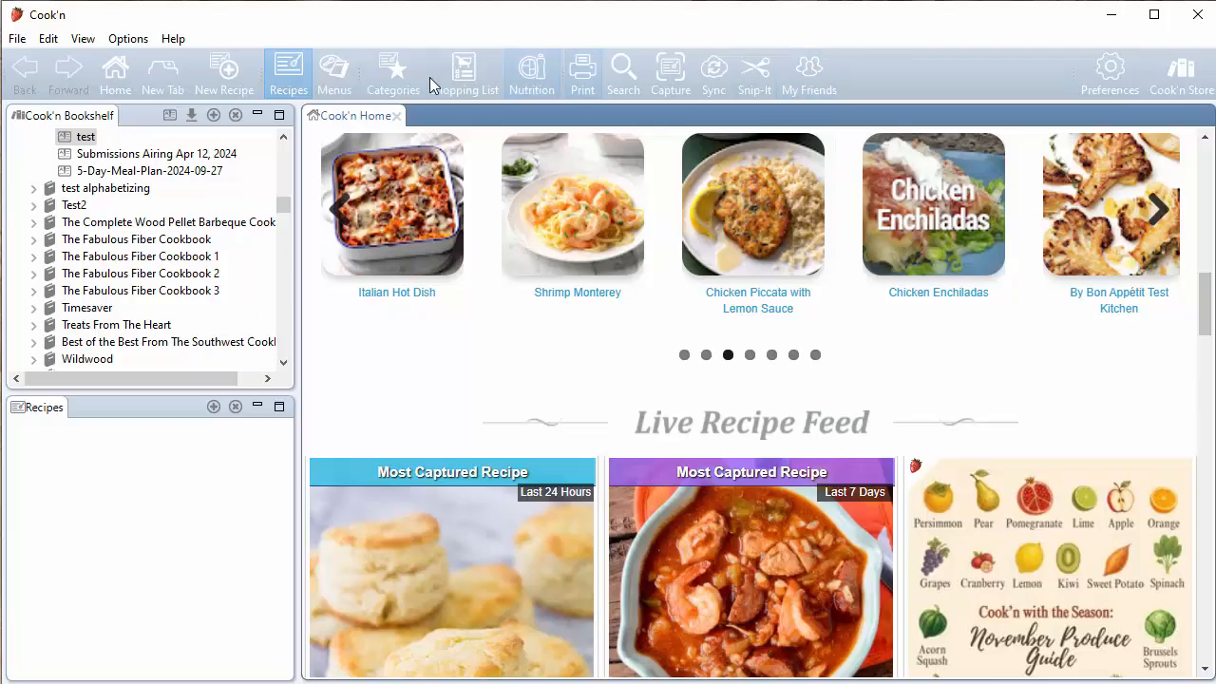
pyautogui.scroll(-3)
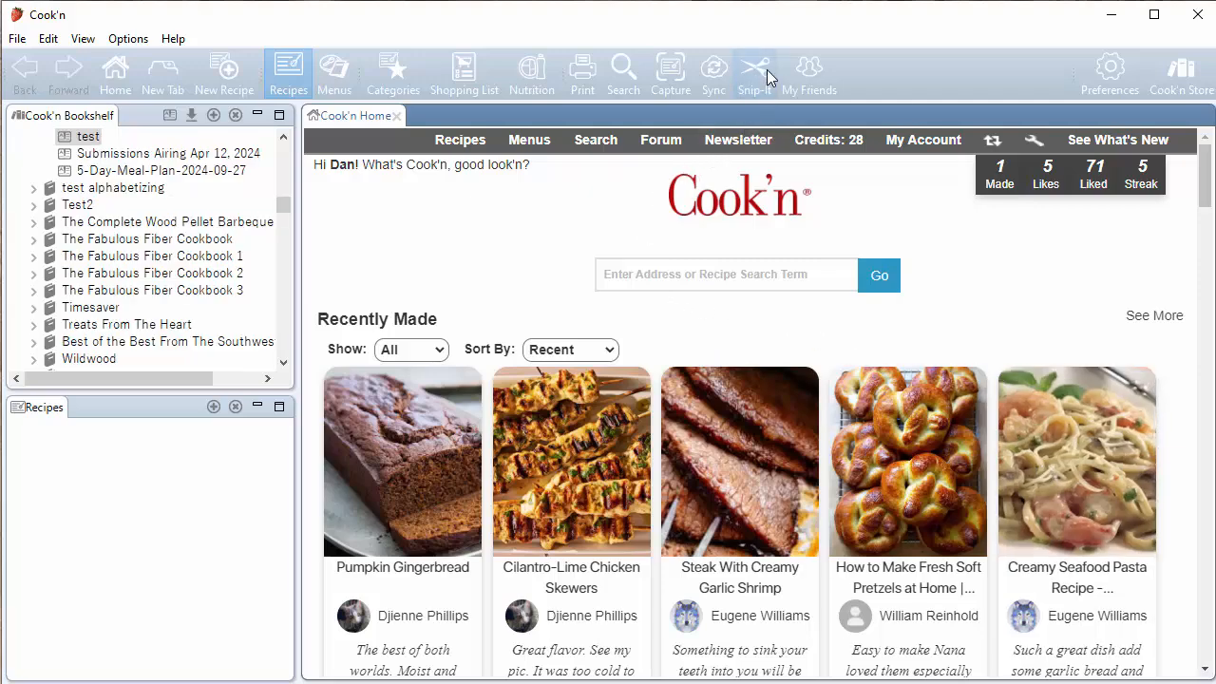
pyautogui.moveTo(755, 73)
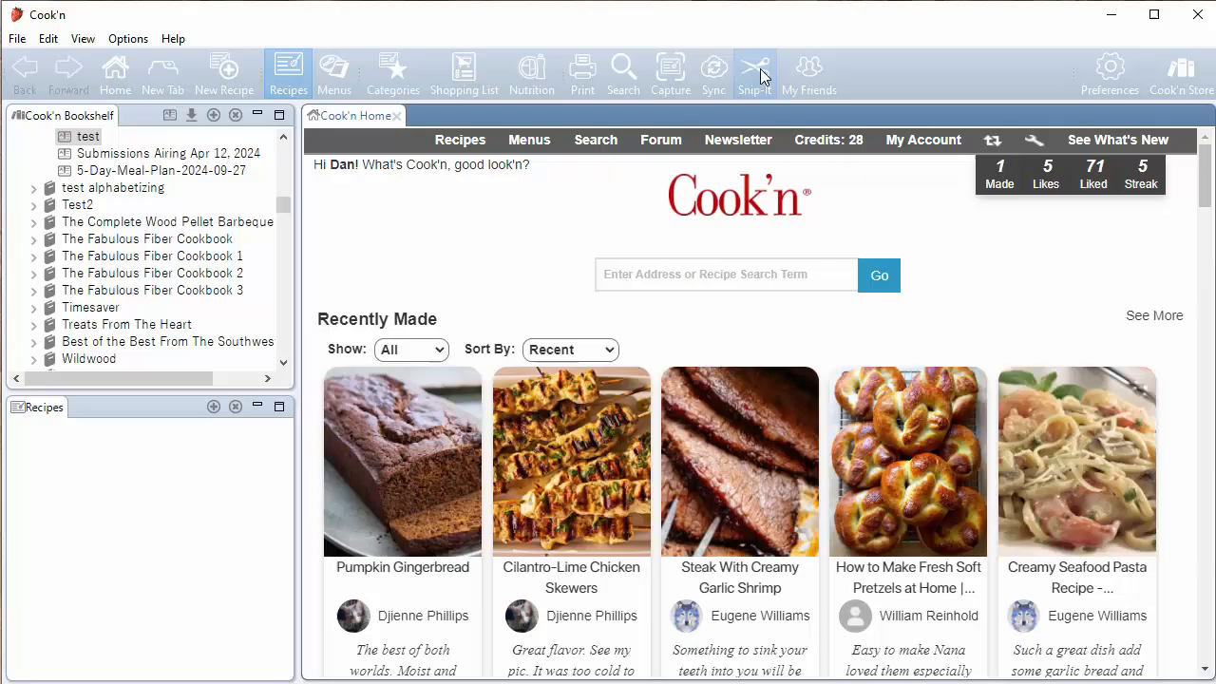
pyautogui.moveTo(757, 76)
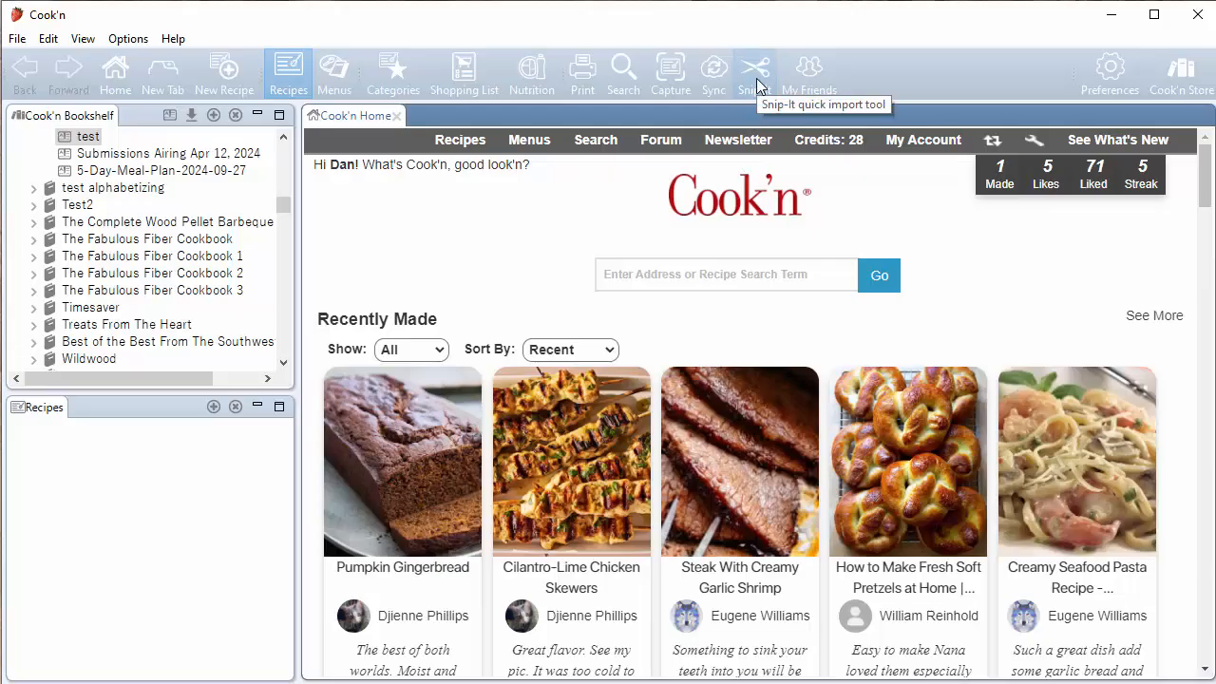
pyautogui.click(756, 72)
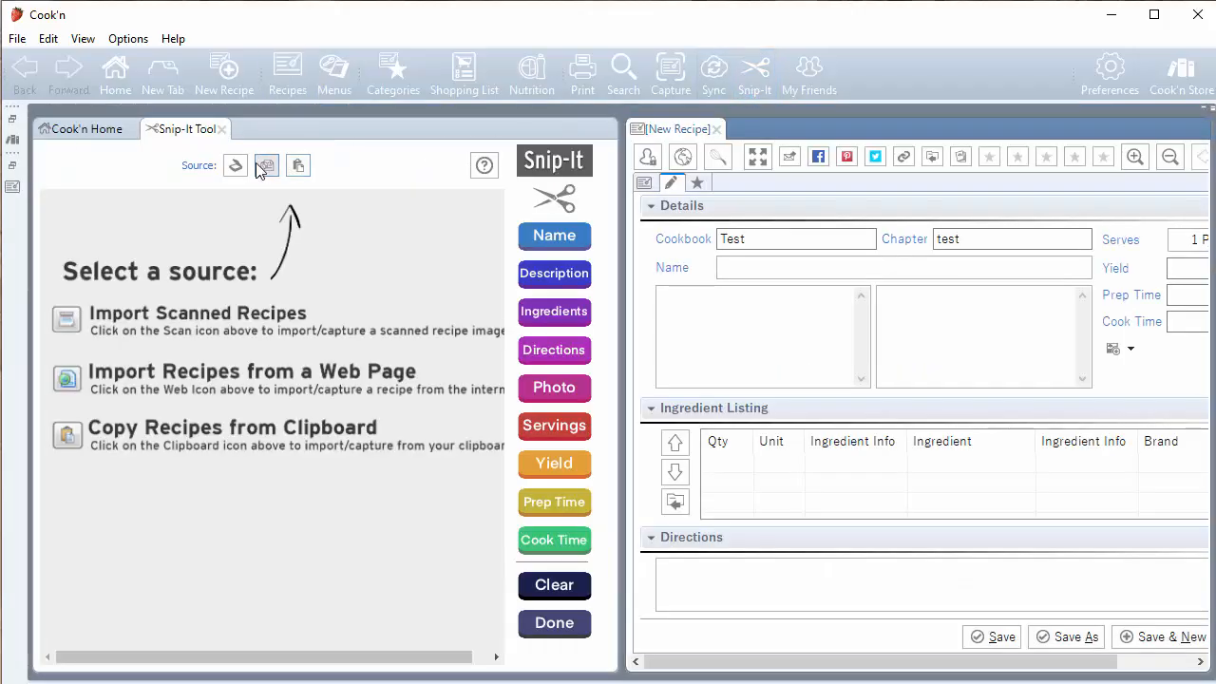
pyautogui.moveTo(235, 166)
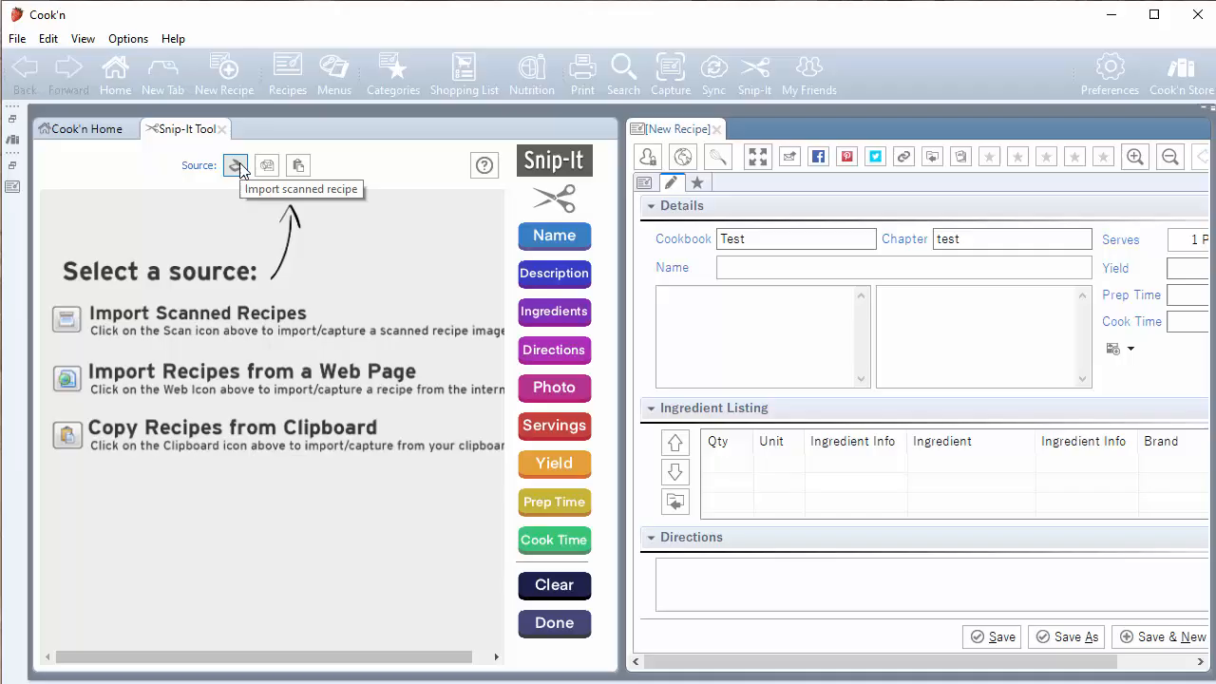
pyautogui.click(235, 165)
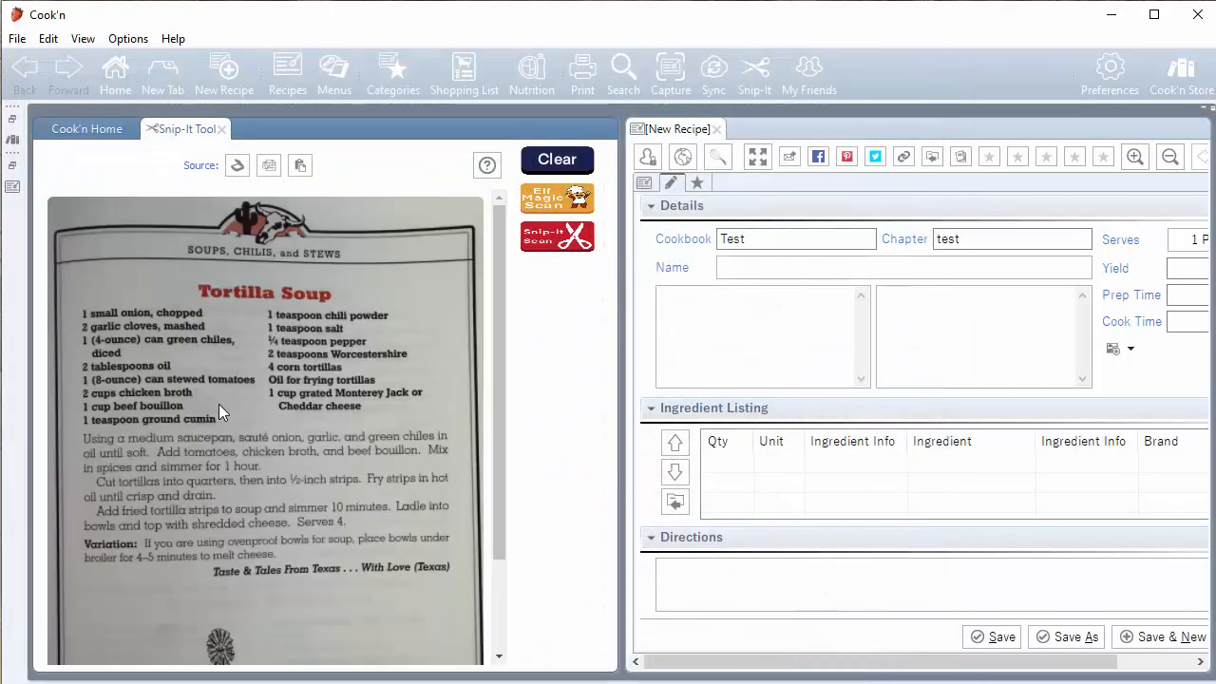
pyautogui.moveTo(300, 304)
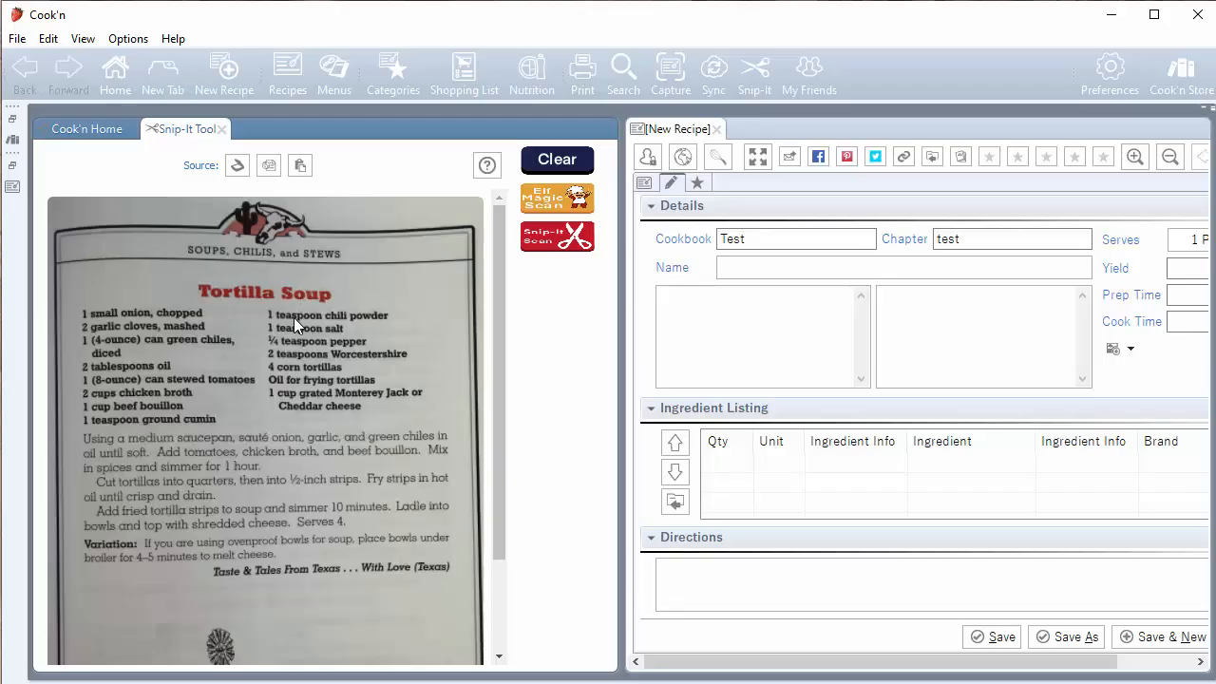
pyautogui.moveTo(366, 342)
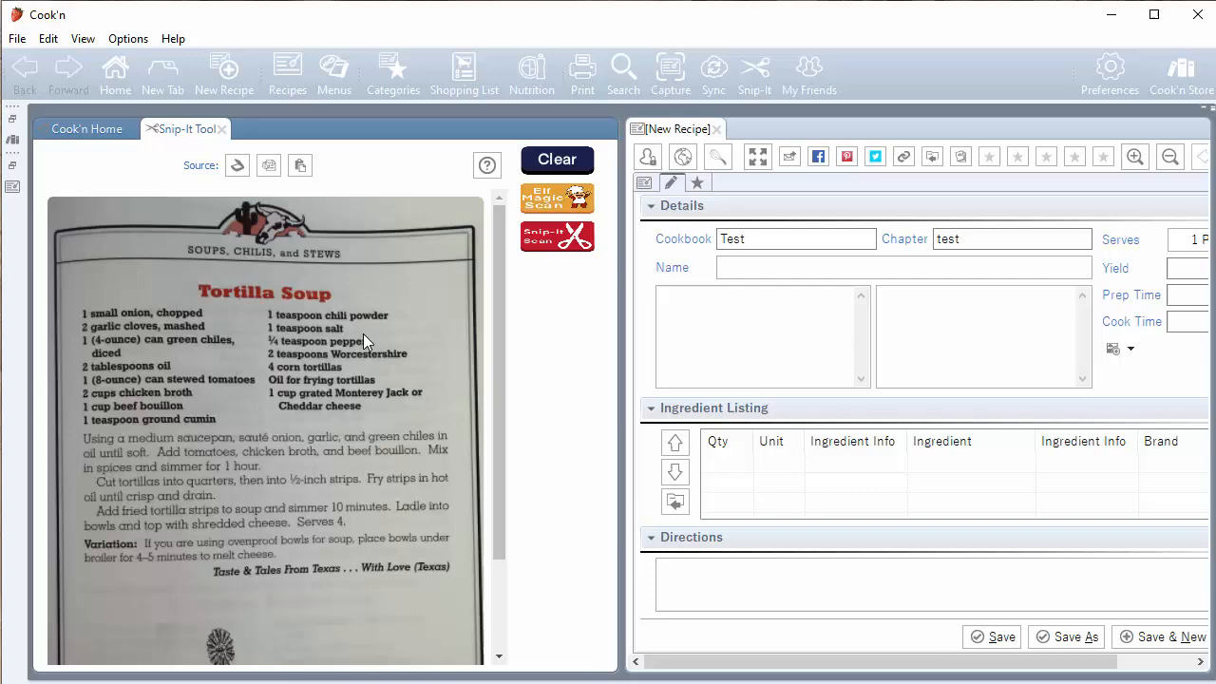
pyautogui.moveTo(289, 327)
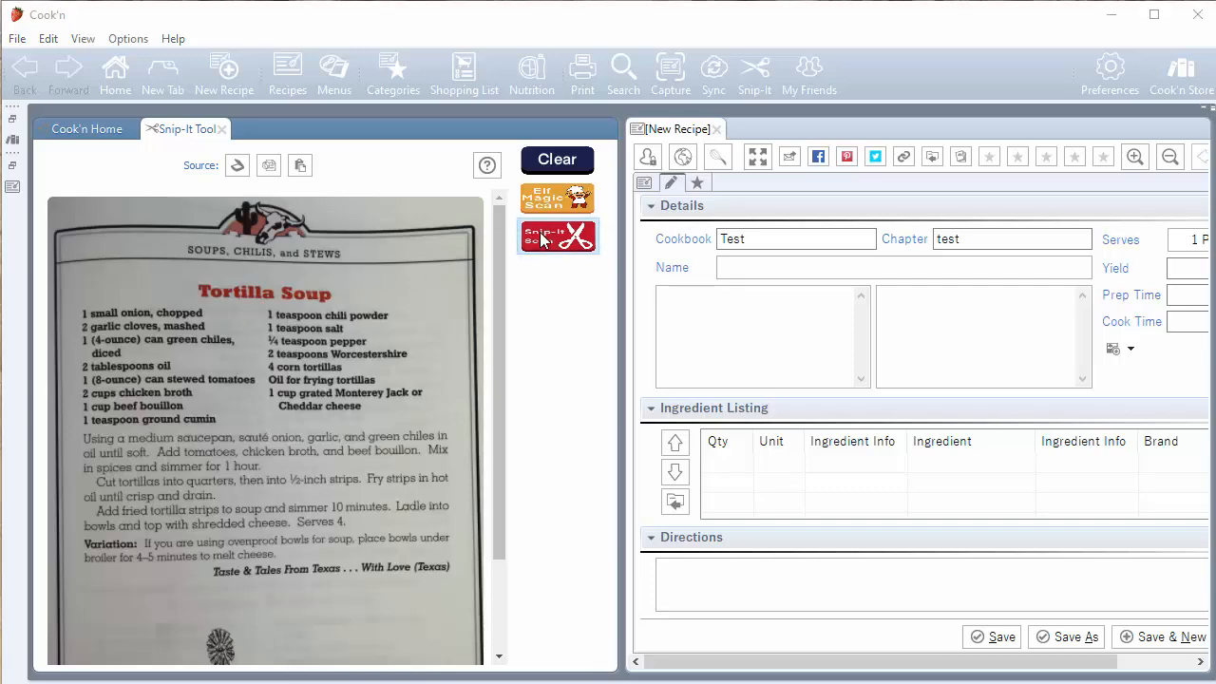
# Convert the scan to editable text and fill the recipe name 'Tortilla Soup' from its title
pyautogui.click(556, 235)
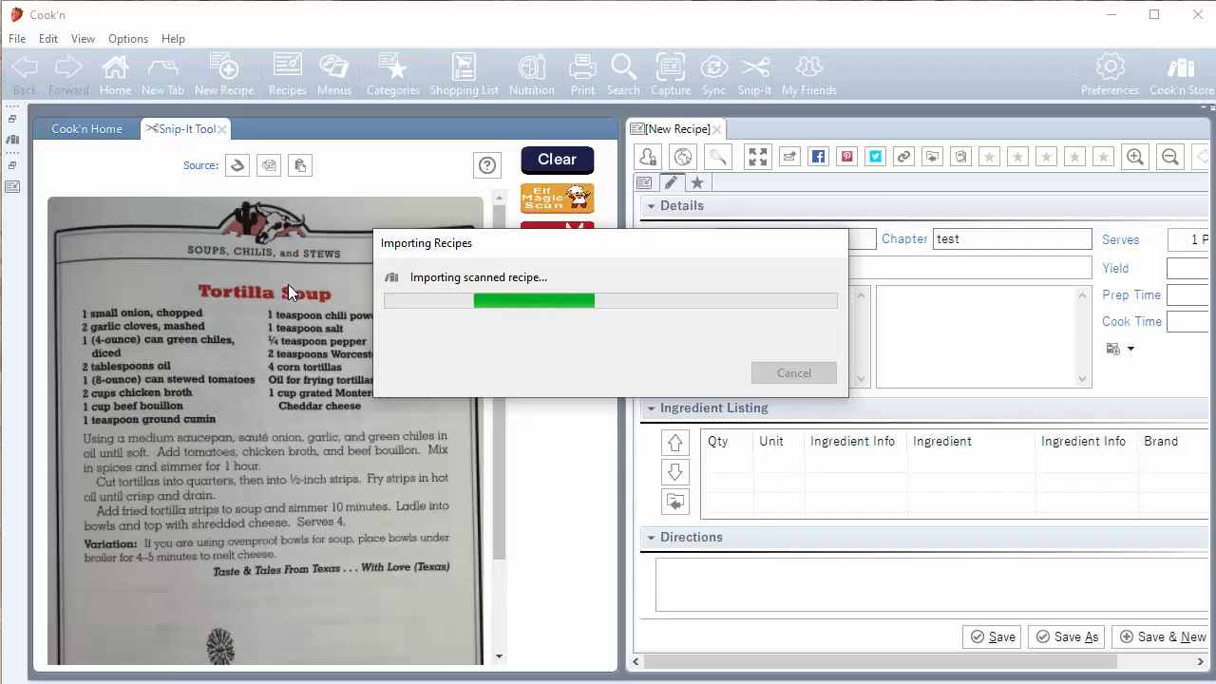
pyautogui.moveTo(236, 319)
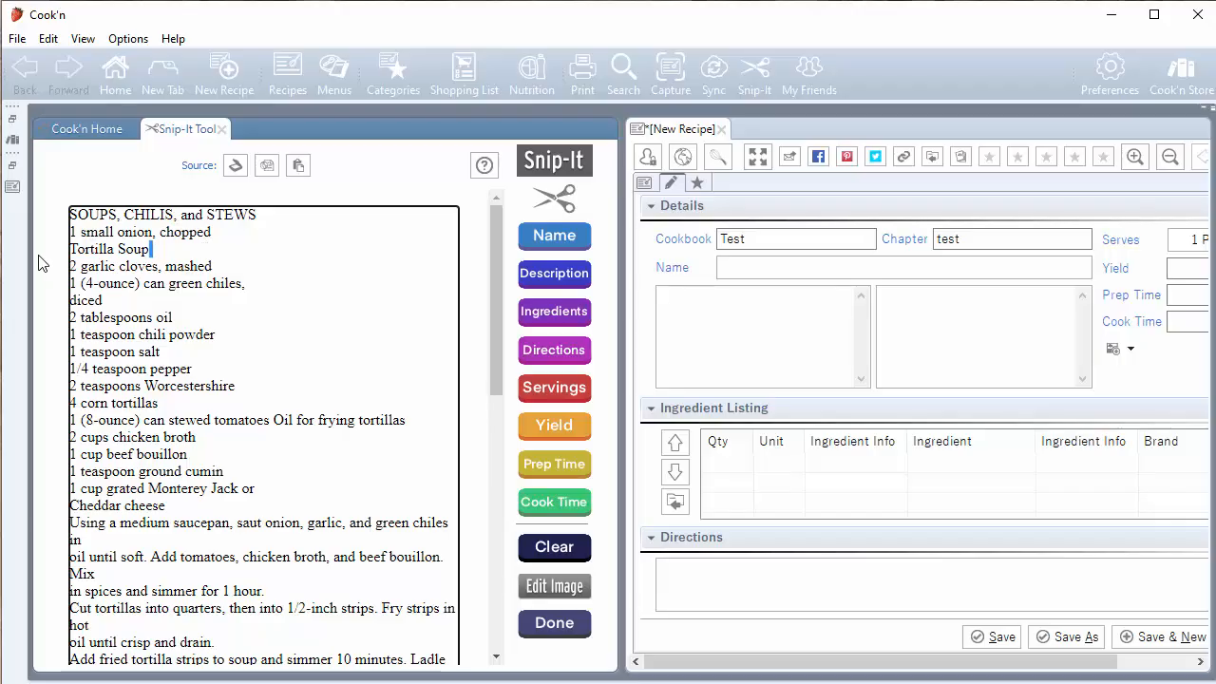
pyautogui.click(554, 236)
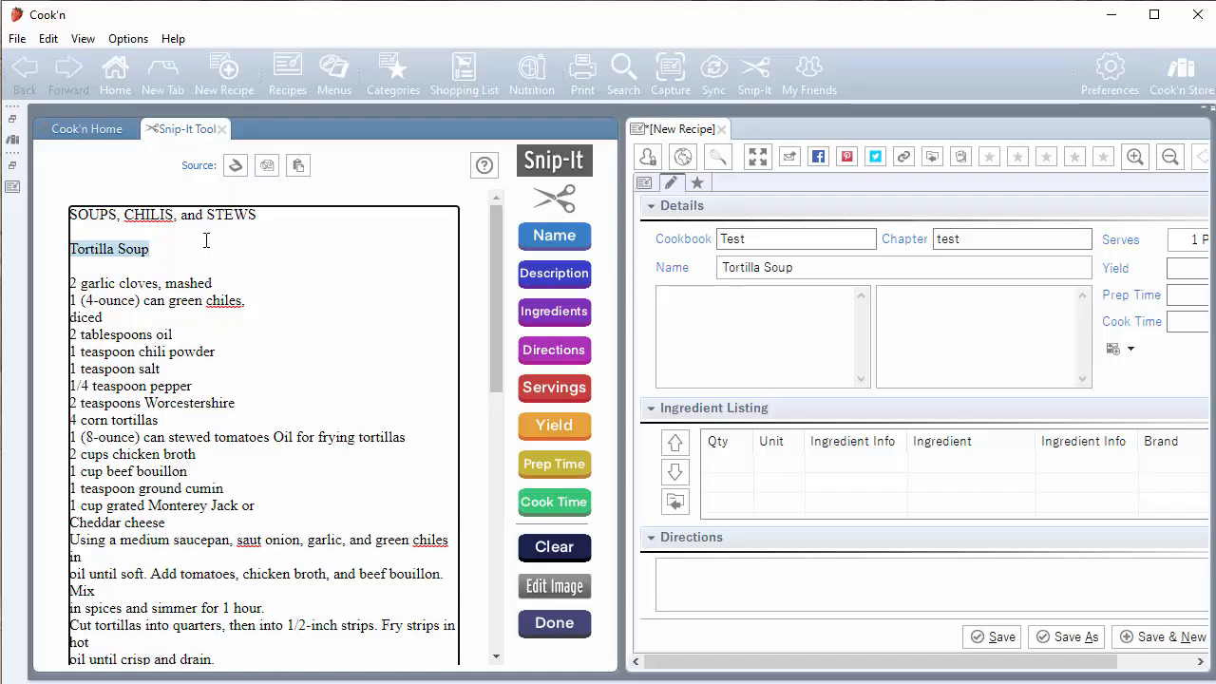
pyautogui.scroll(-3)
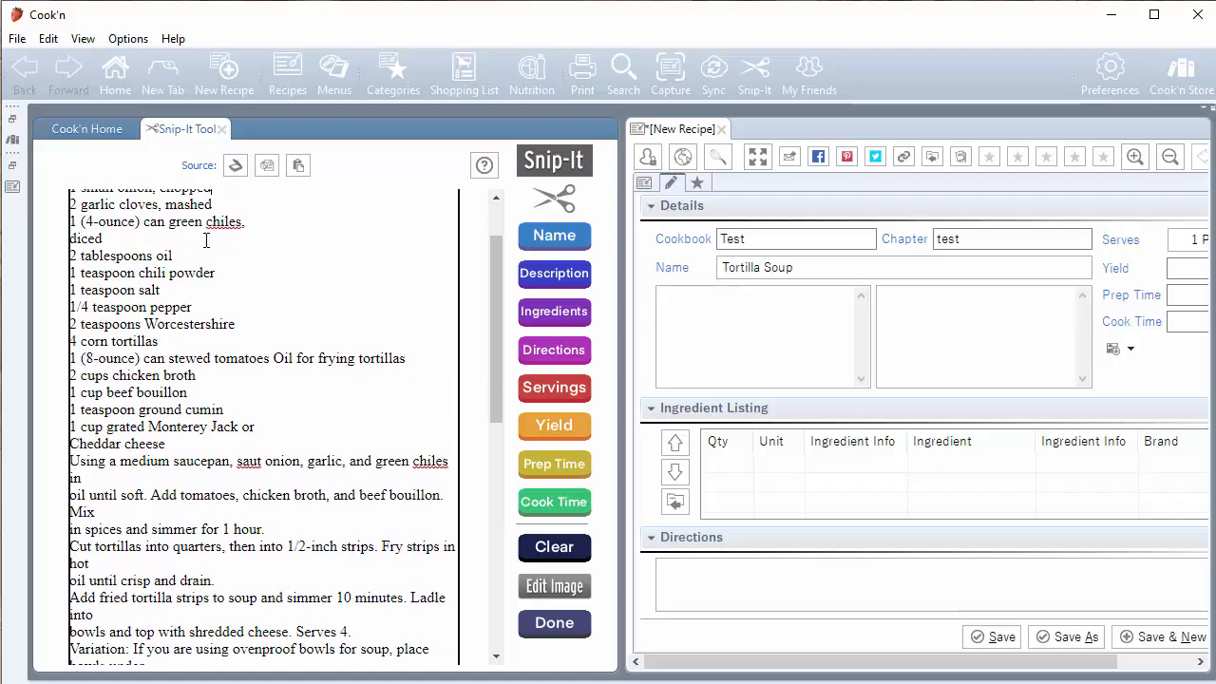
pyautogui.scroll(-3)
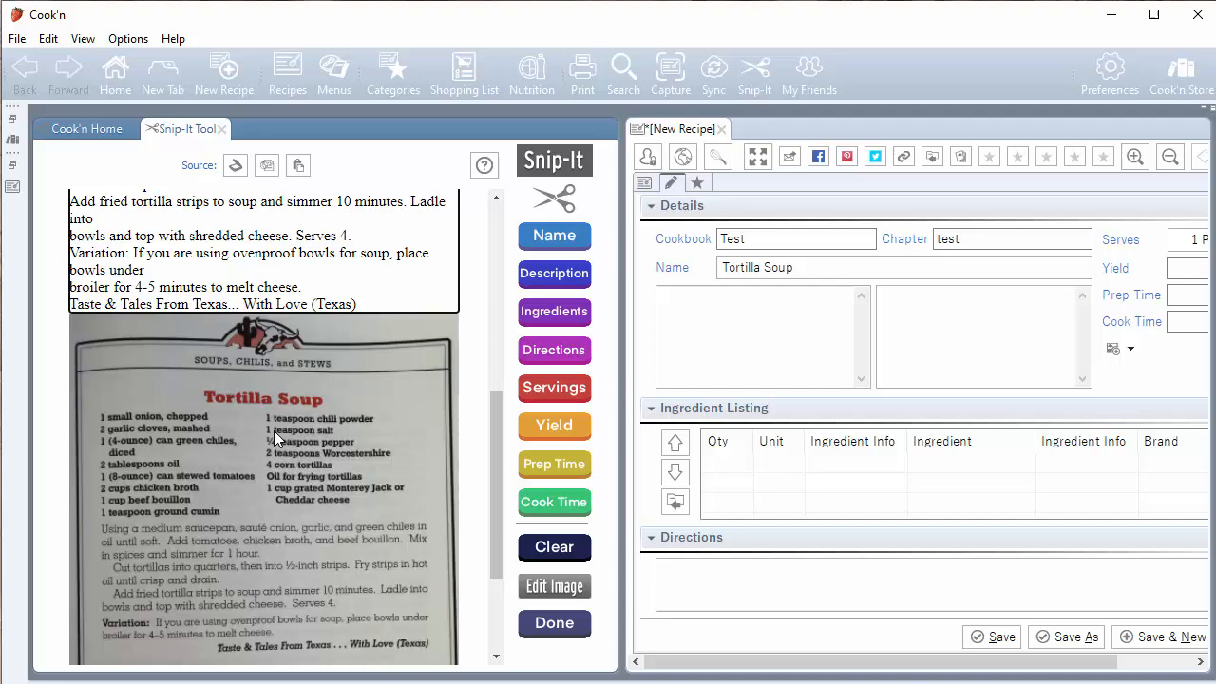
pyautogui.moveTo(289, 471)
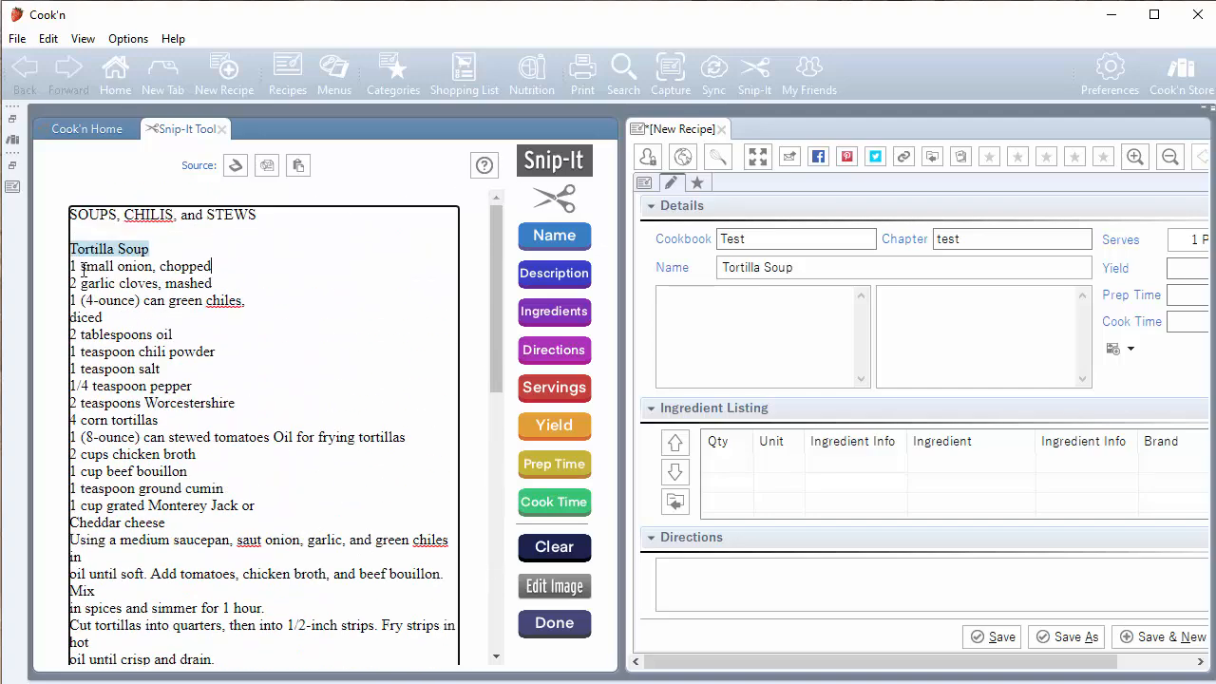
# Send the selected ingredient lines to the ingredient list and the remaining text to Directions
pyautogui.moveTo(70, 266); pyautogui.dragTo(190, 393)
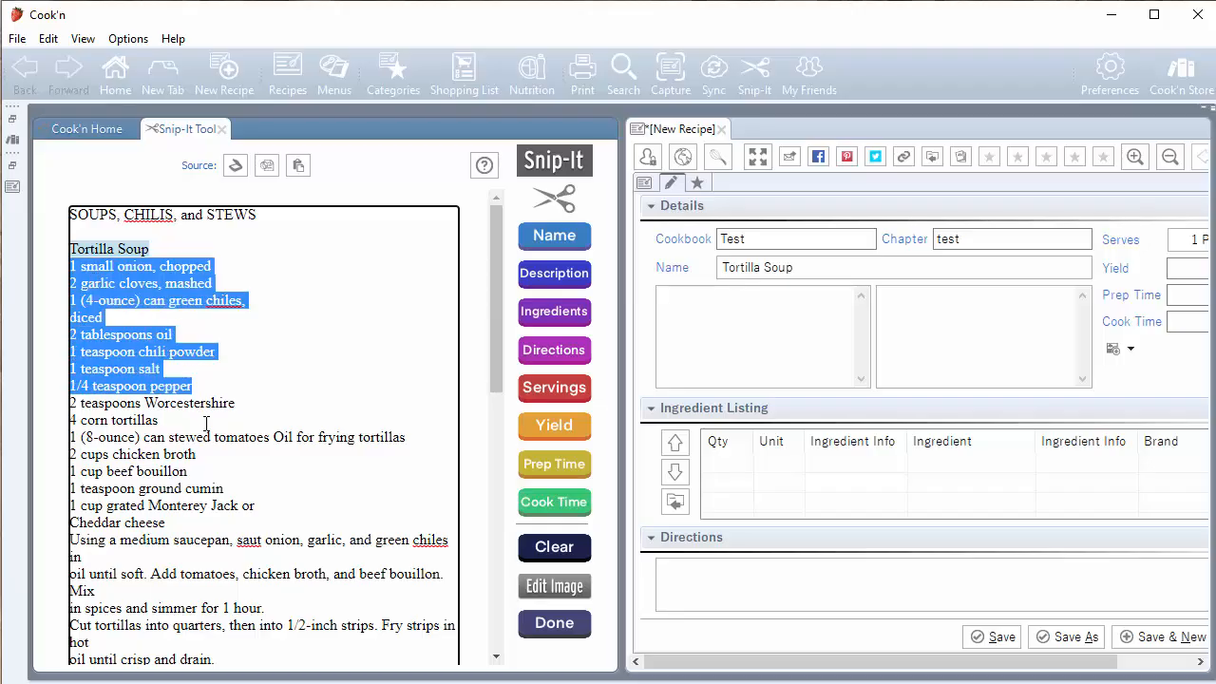
pyautogui.moveTo(205, 422); pyautogui.dragTo(275, 505)
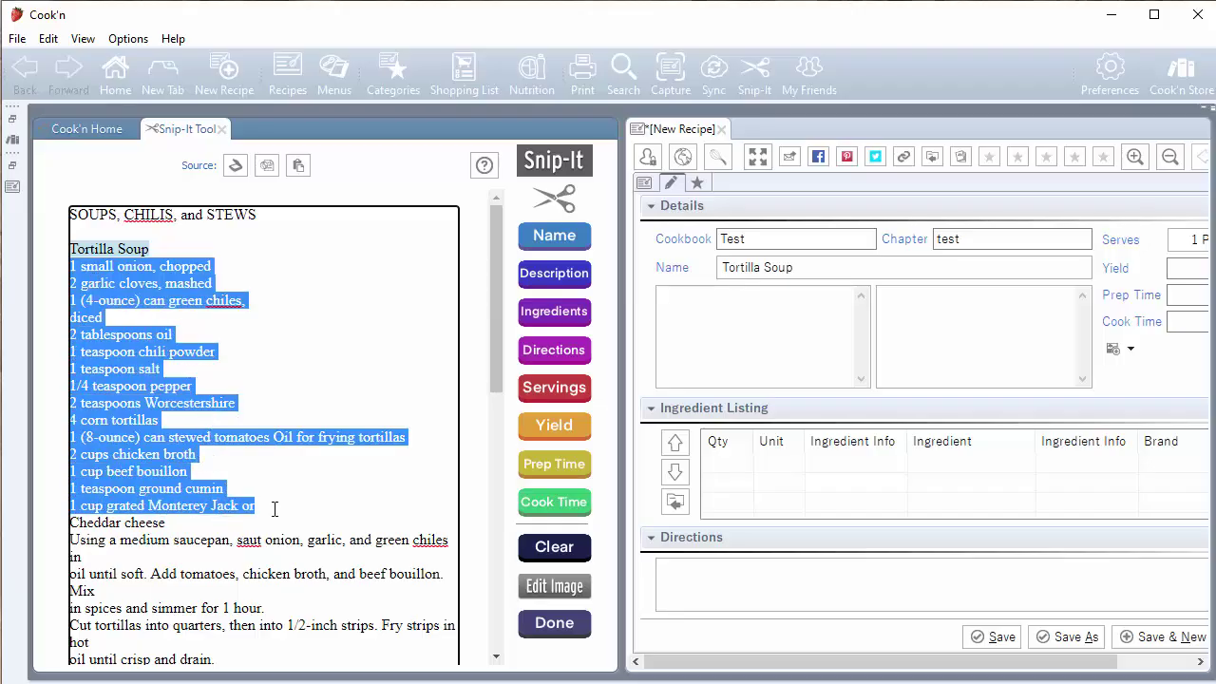
pyautogui.moveTo(266, 499)
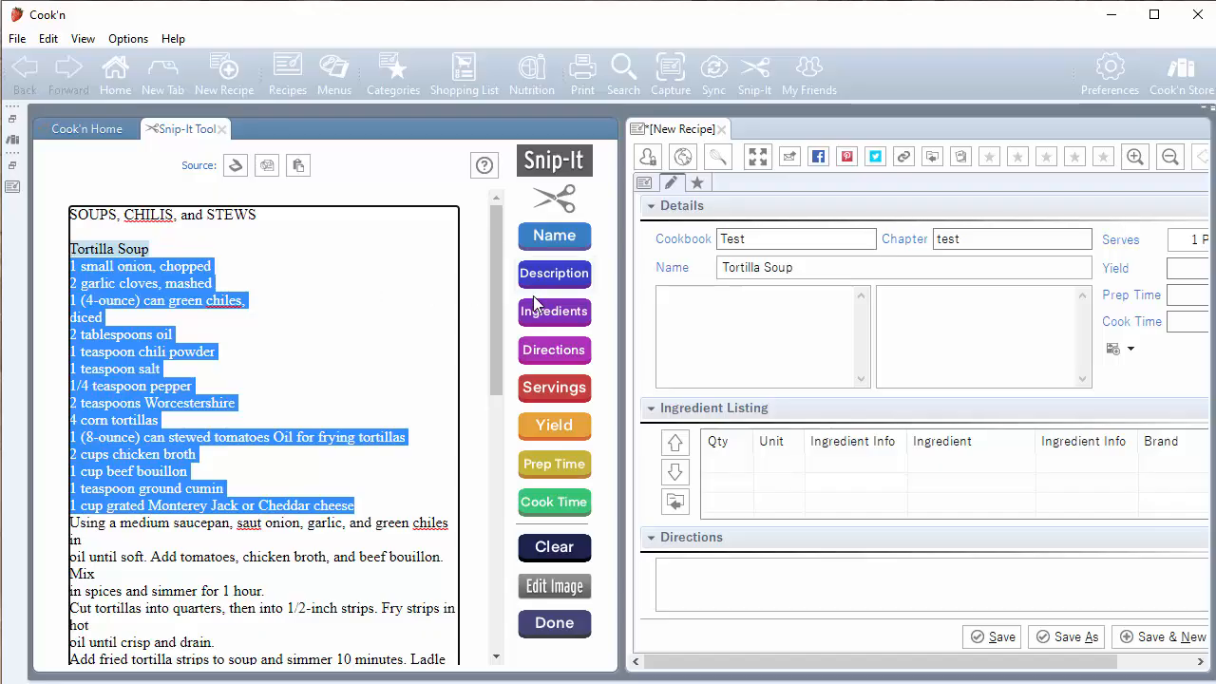
pyautogui.moveTo(532, 322)
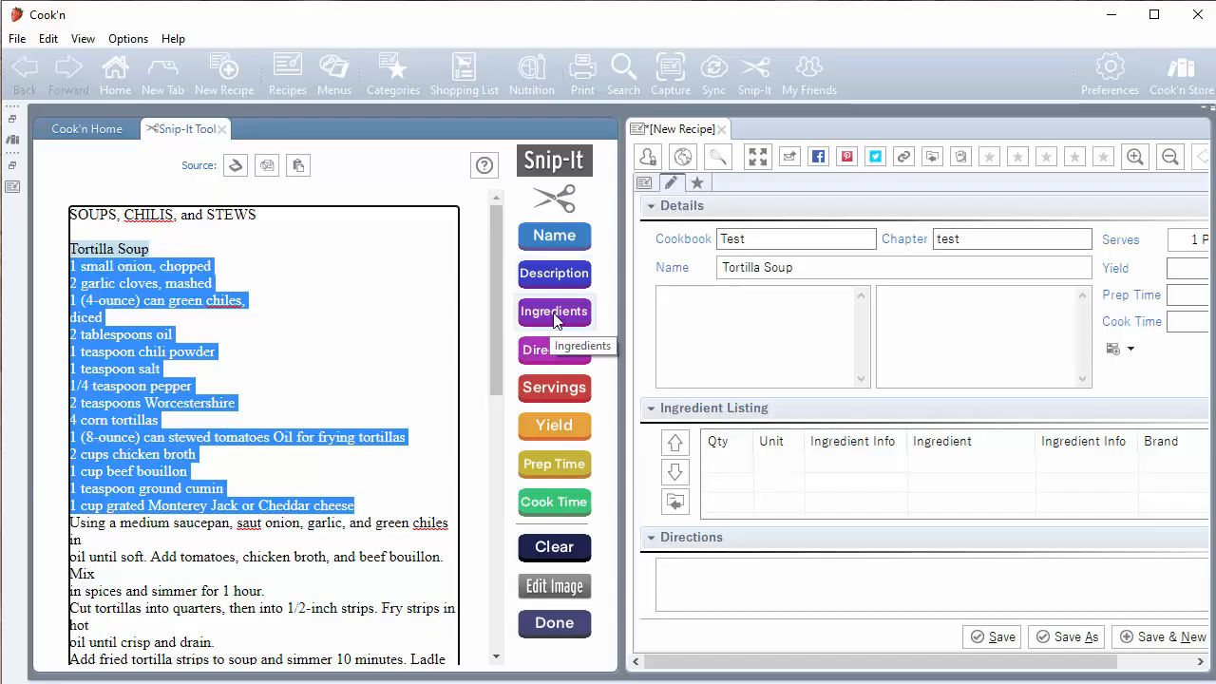
pyautogui.click(554, 312)
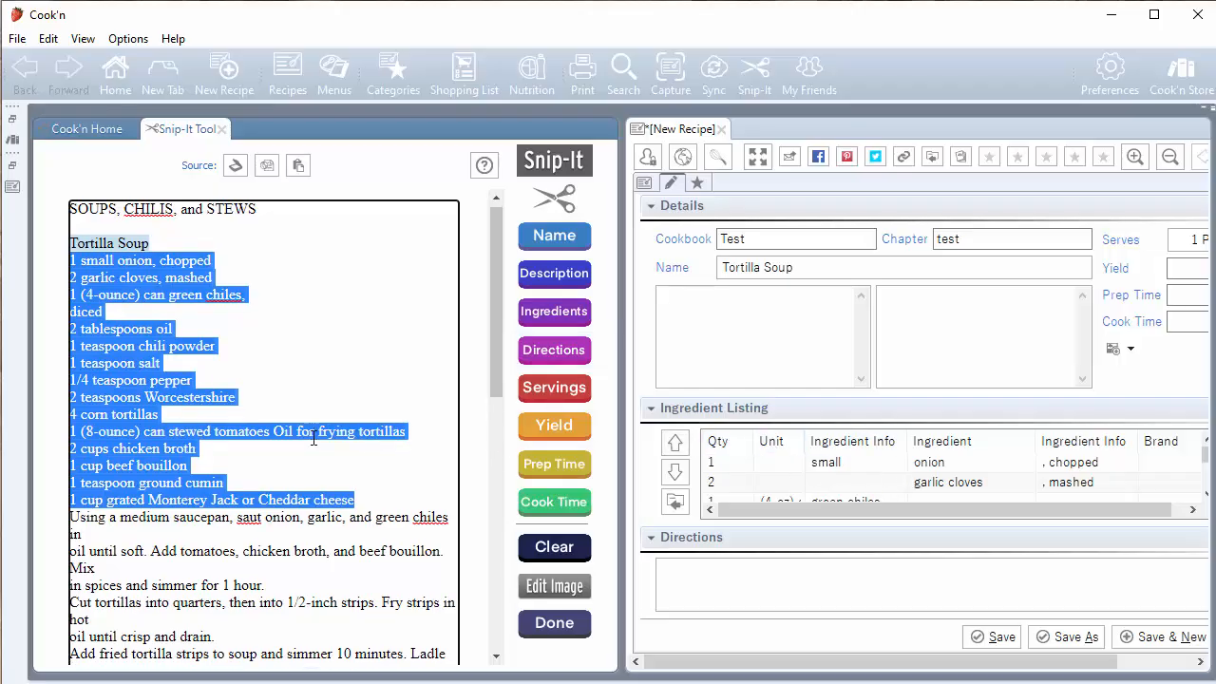
pyautogui.scroll(-3)
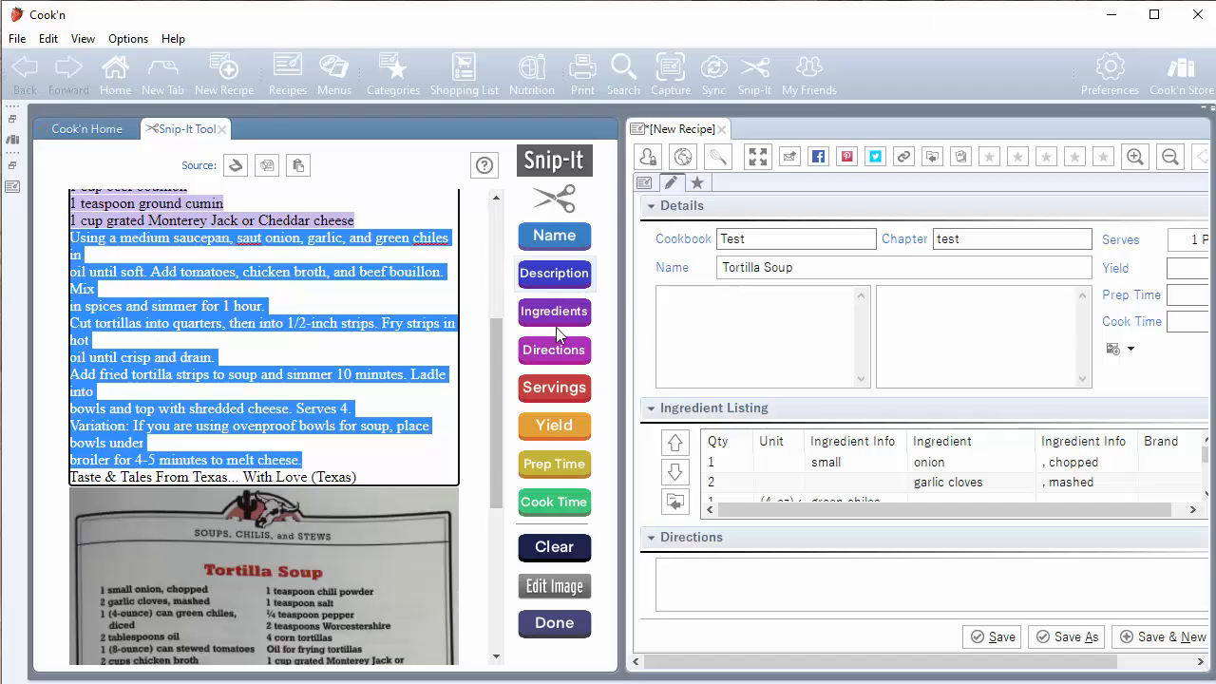
pyautogui.click(555, 349)
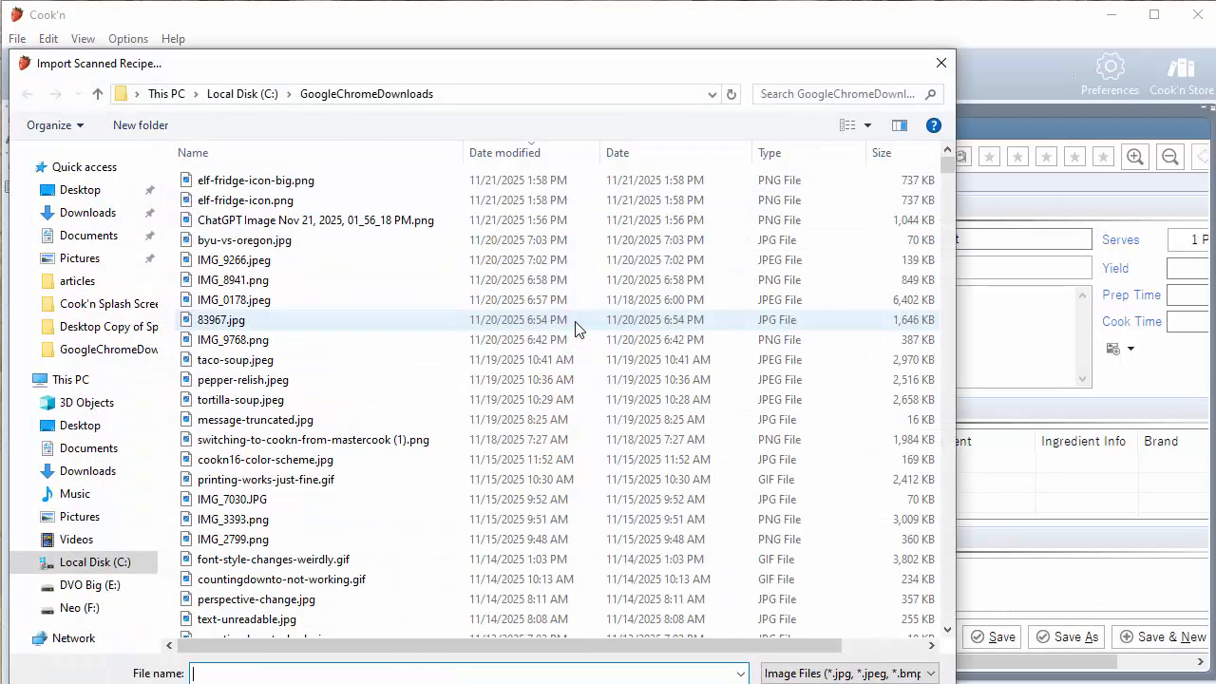
pyautogui.moveTo(274, 361)
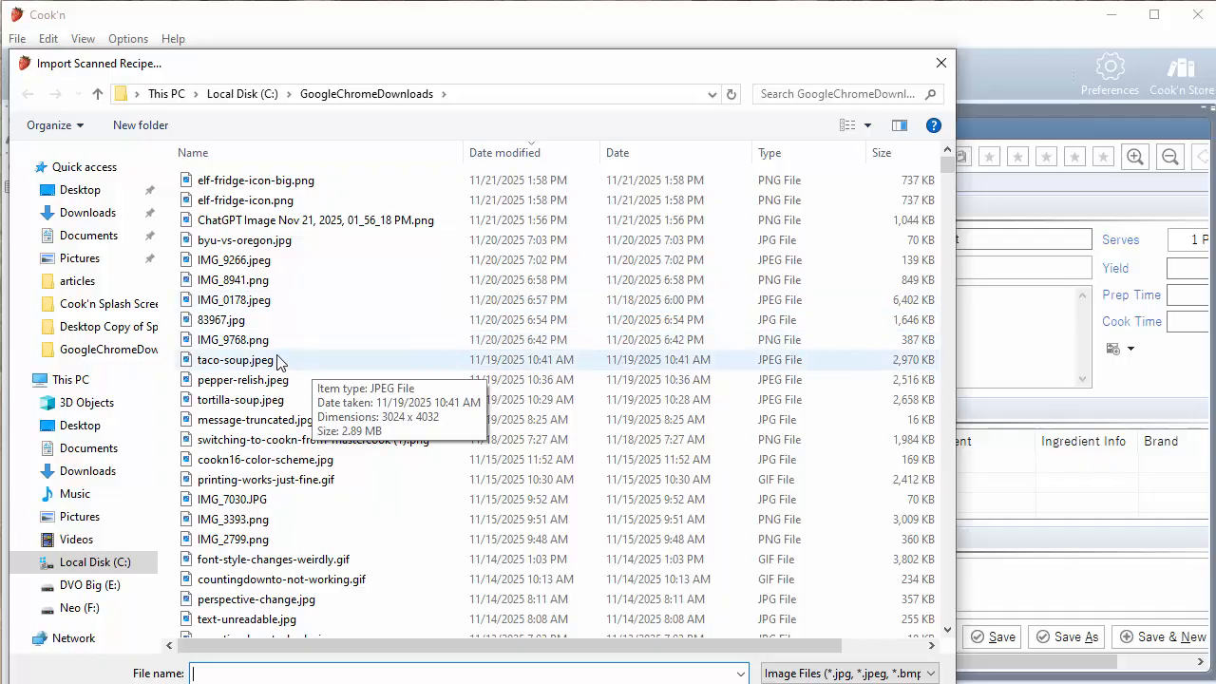
# Auto-fill the recipe from tortilla-soup.jpeg with Elf Magic Scan
pyautogui.click(239, 399)
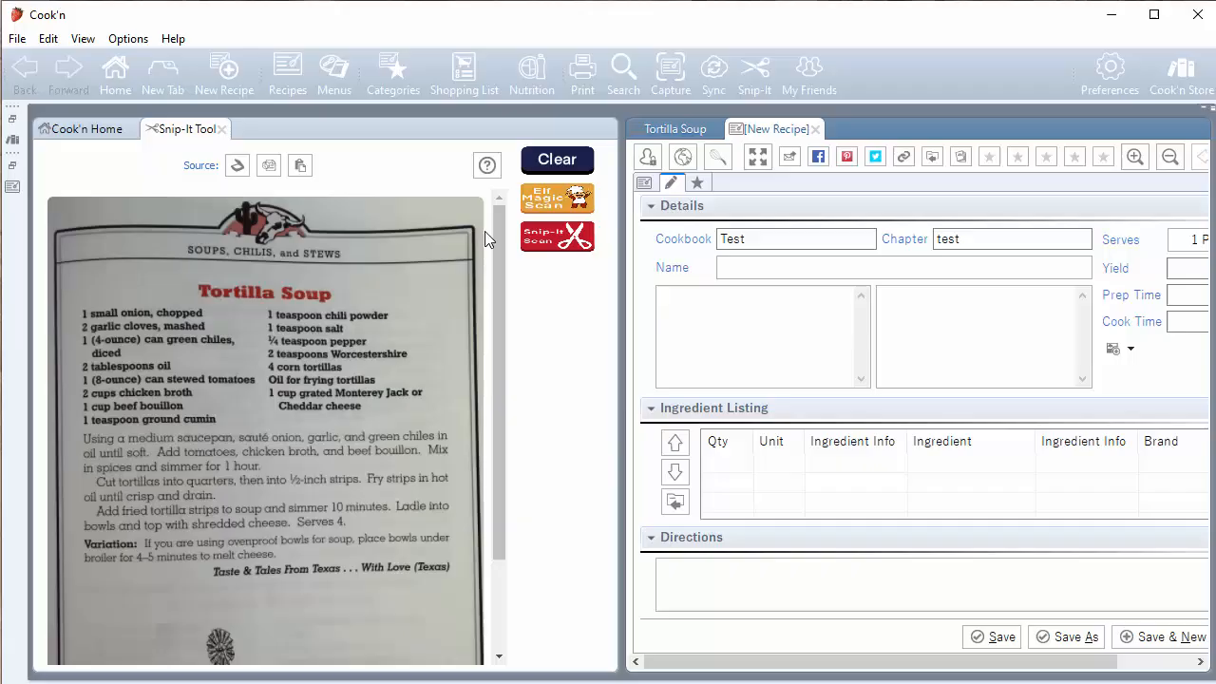
pyautogui.click(557, 199)
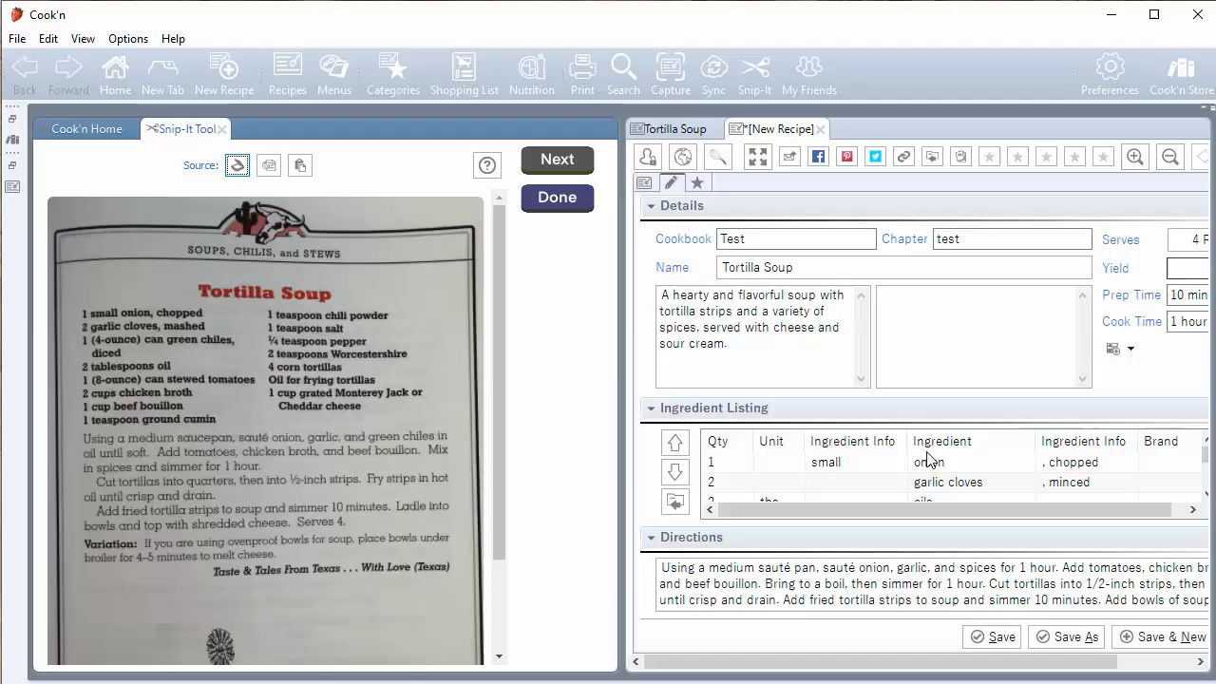
# Collapse Ingredient Listing and Details to review Directions, then Save & New as Tortilla Soup 1
pyautogui.click(653, 406)
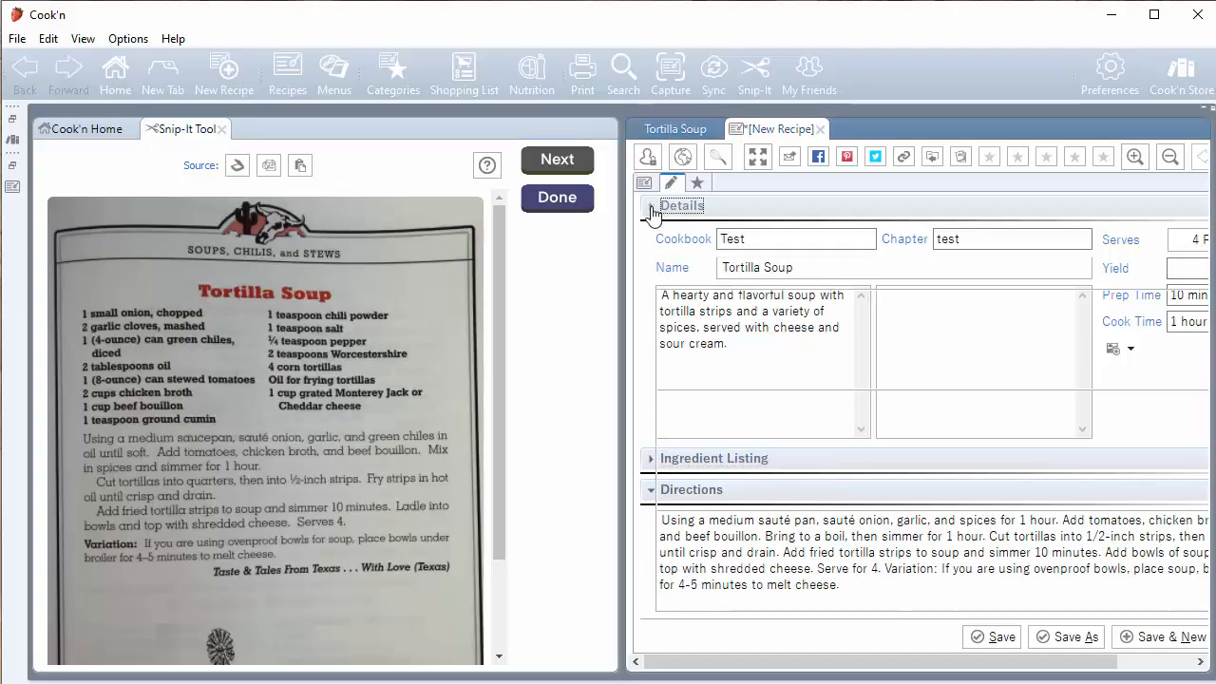
pyautogui.click(650, 206)
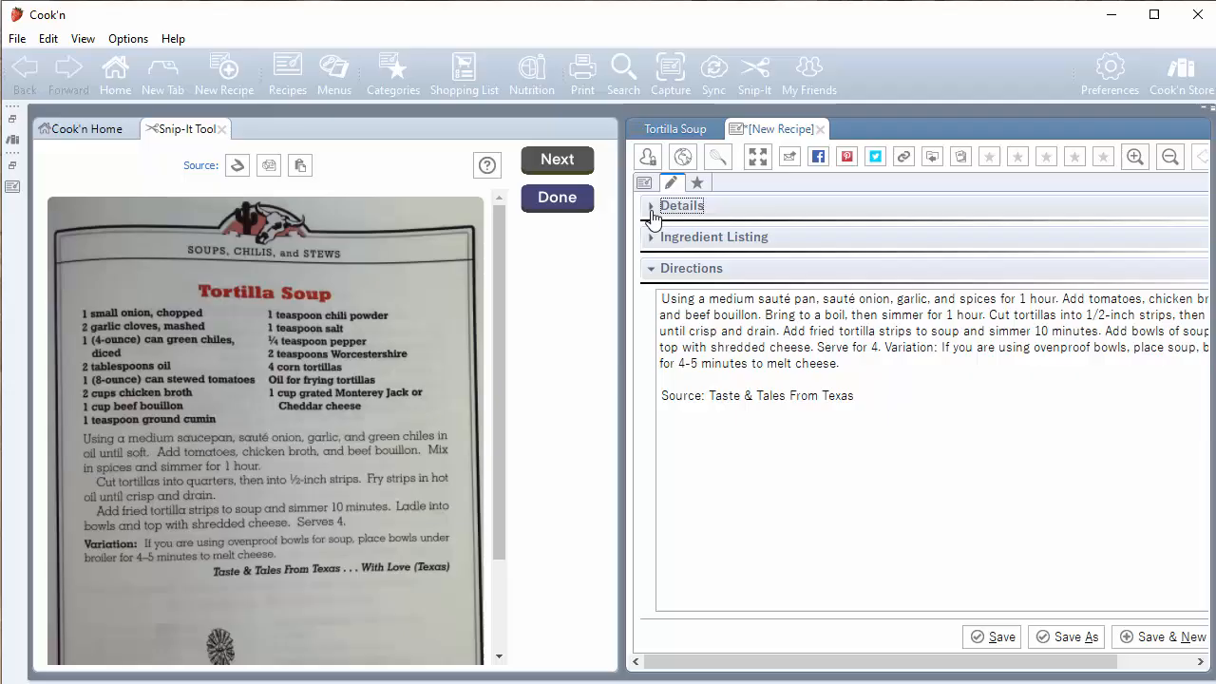
pyautogui.click(650, 205)
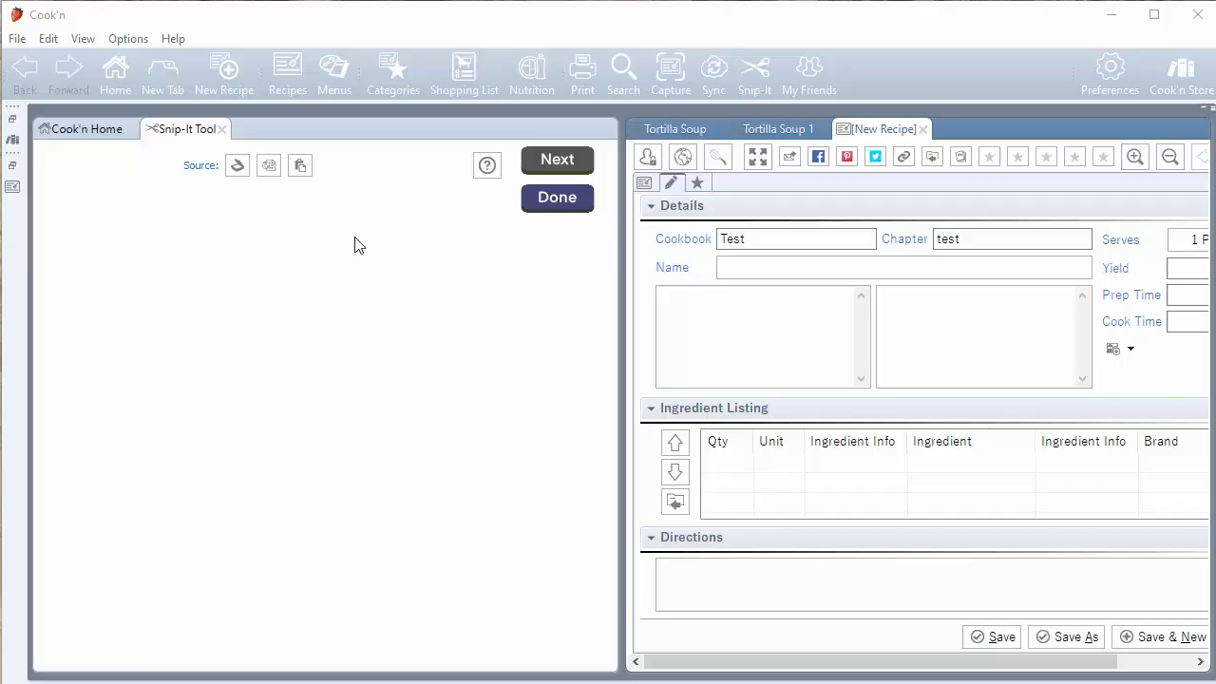
# Auto-fill the new recipe from the scanned Taco Soup photo with Elf Magic Scan
pyautogui.click(270, 165)
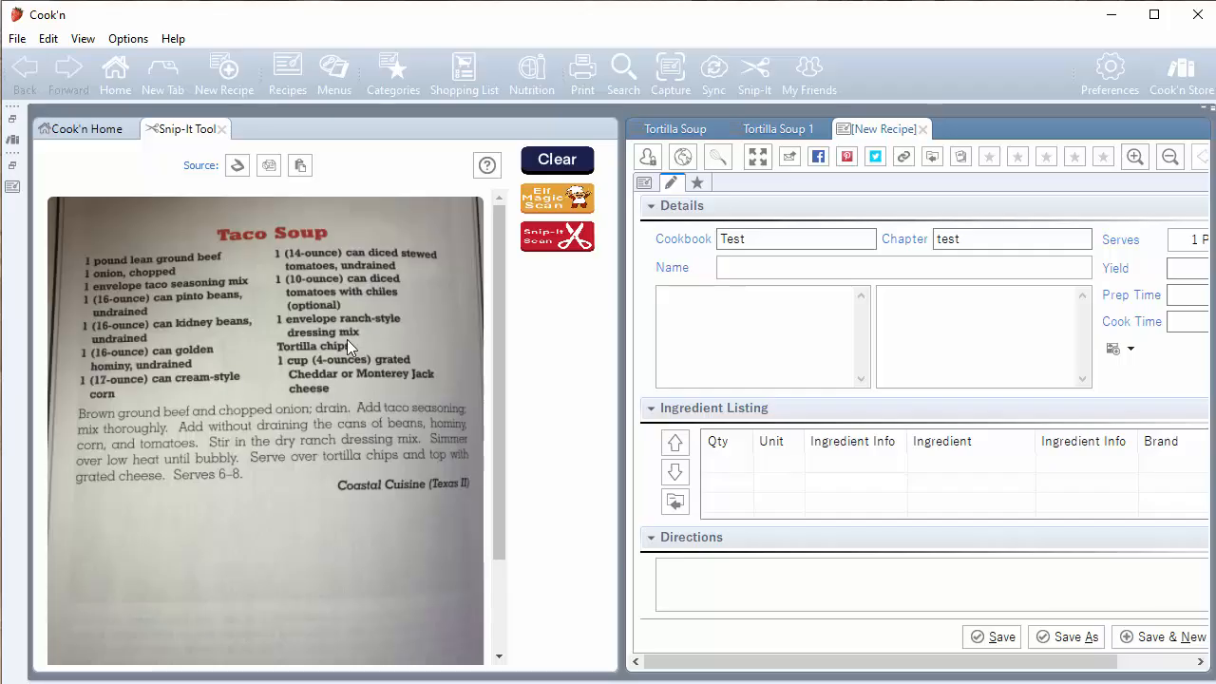
pyautogui.click(557, 198)
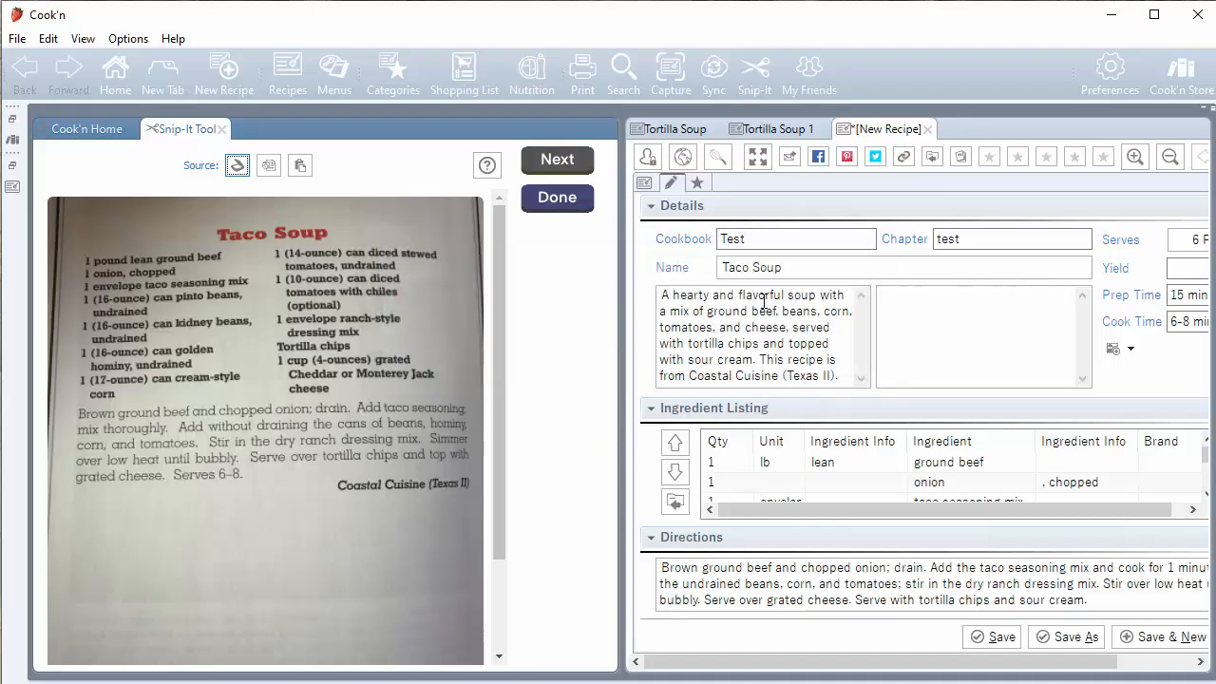
pyautogui.moveTo(1177, 313)
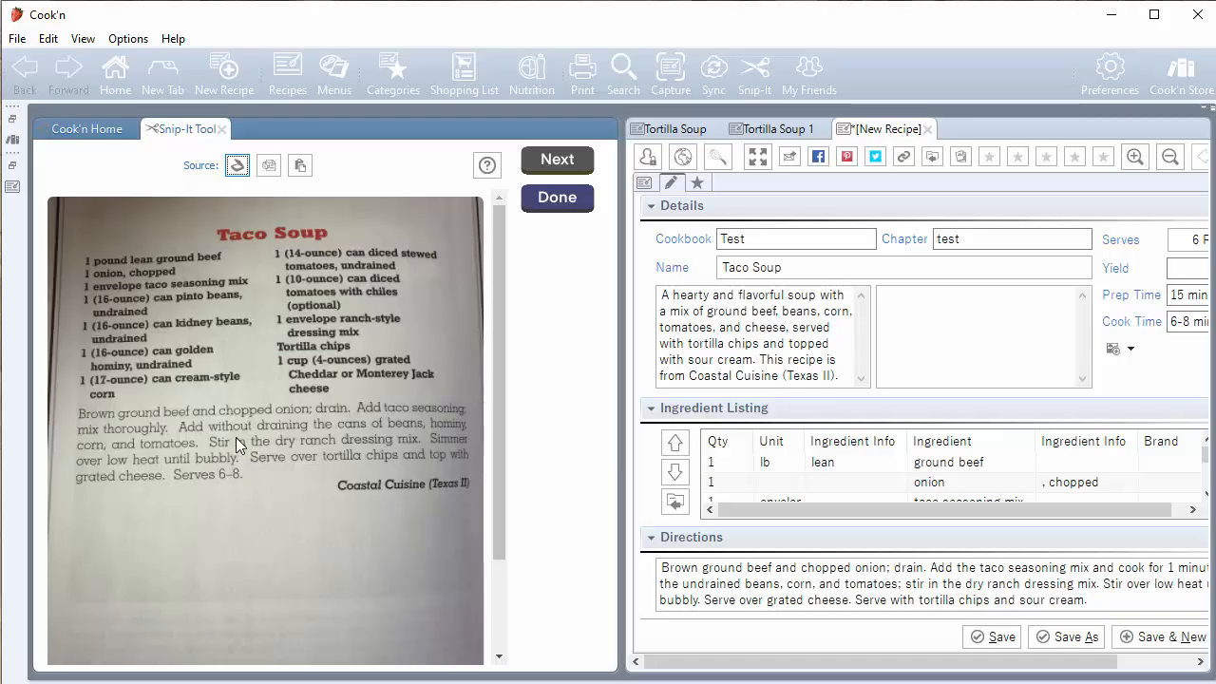
pyautogui.moveTo(319, 387)
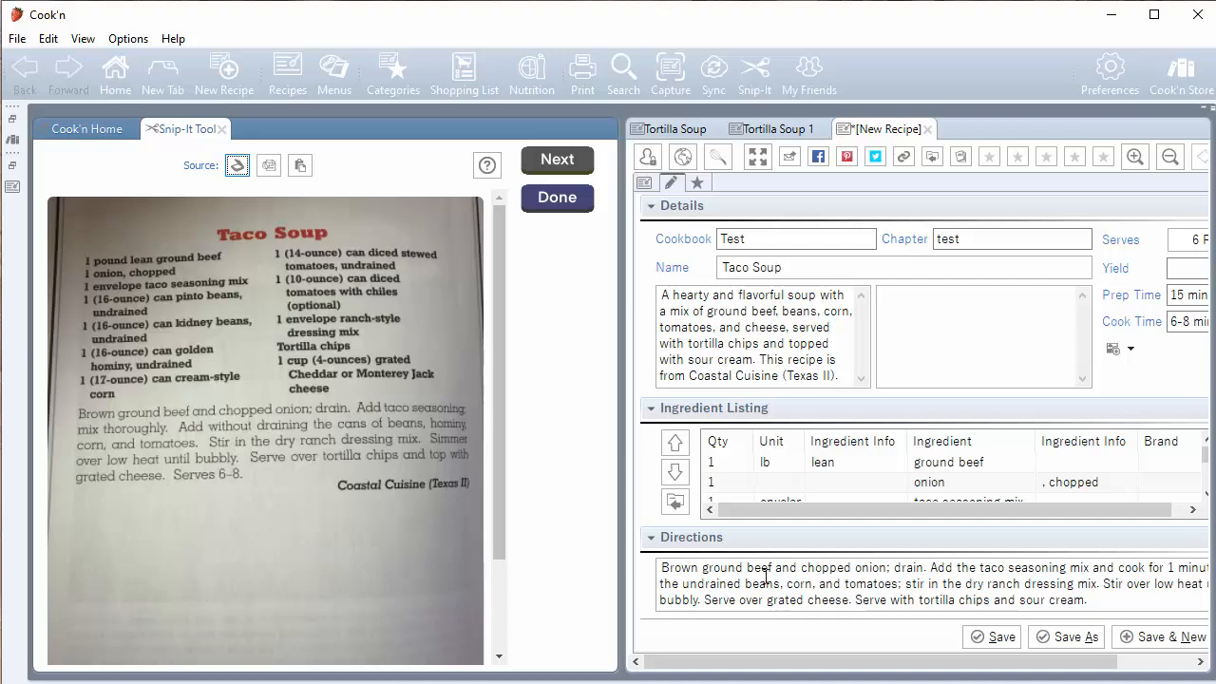
pyautogui.moveTo(748, 569)
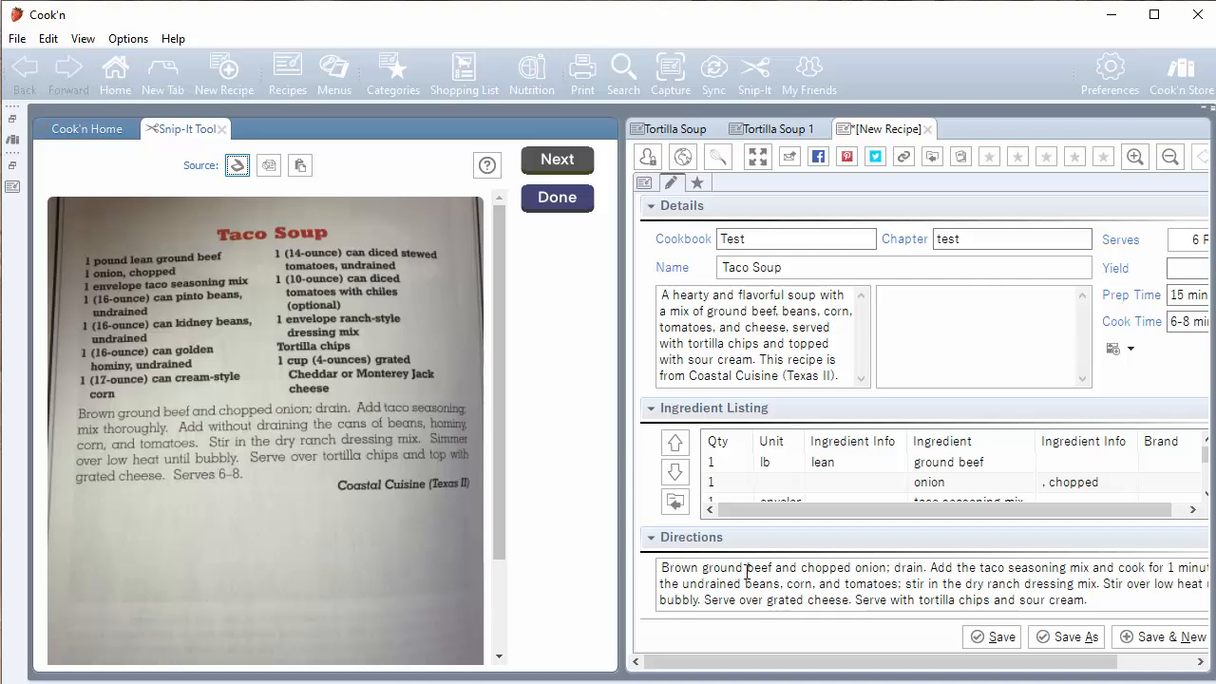